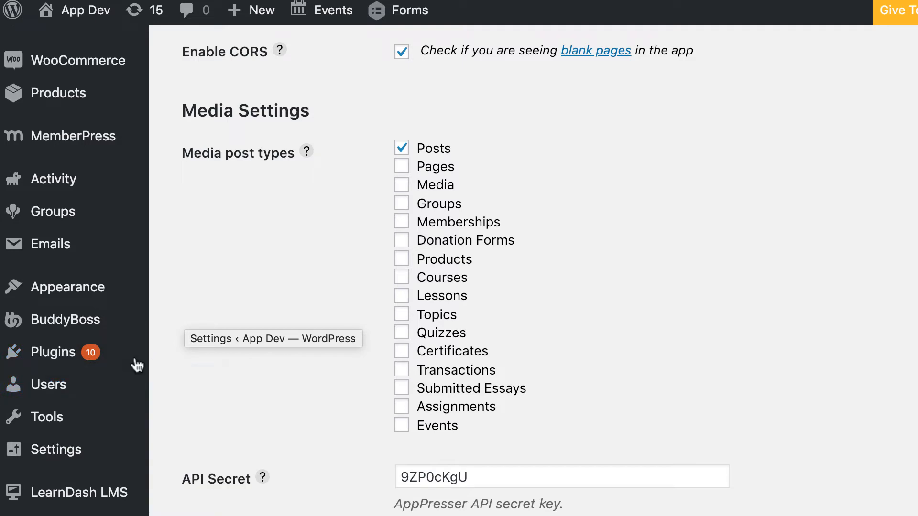
mouse_move(660, 353)
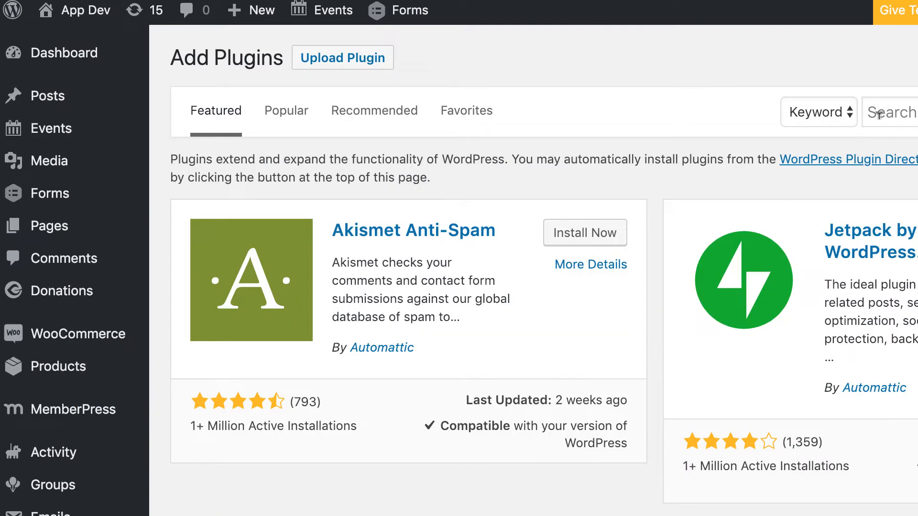
Search the plugin directory for 'apppre' to find the AppPresser Mobile App Framework plugin.
text(apppre)
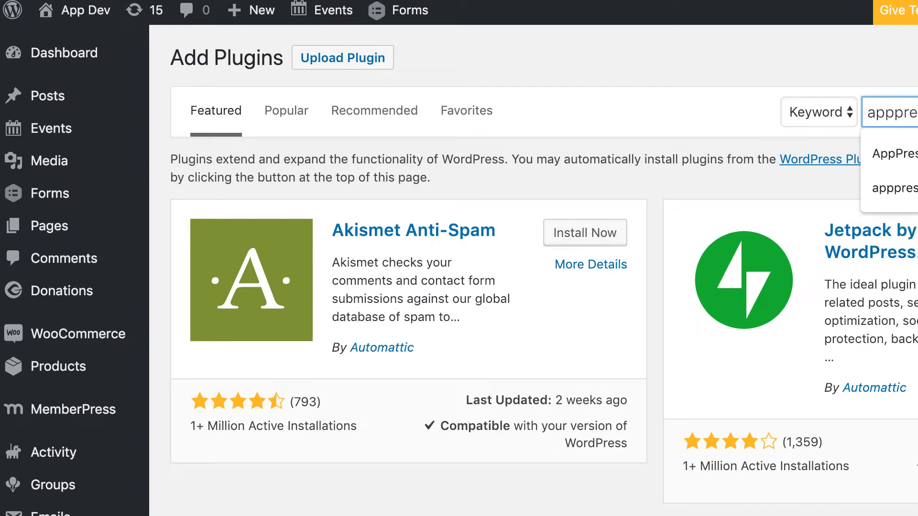
key(Enter)
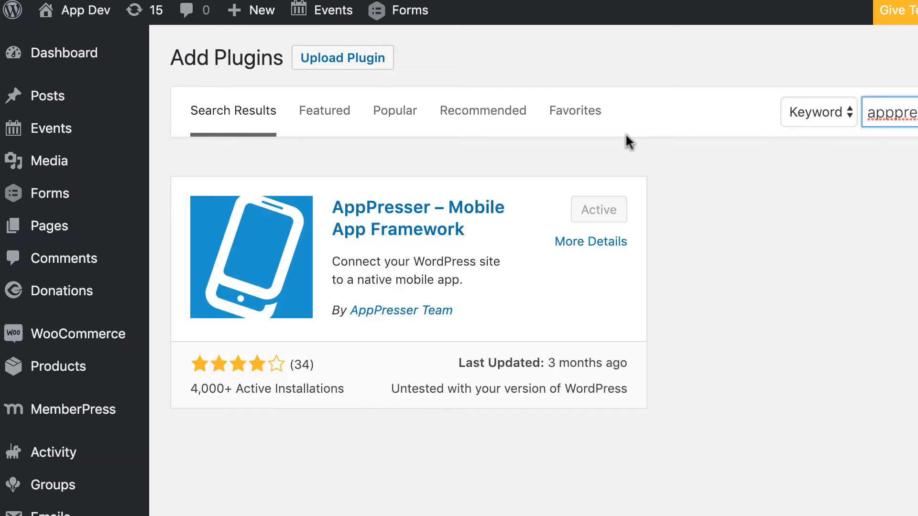
mouse_move(471, 231)
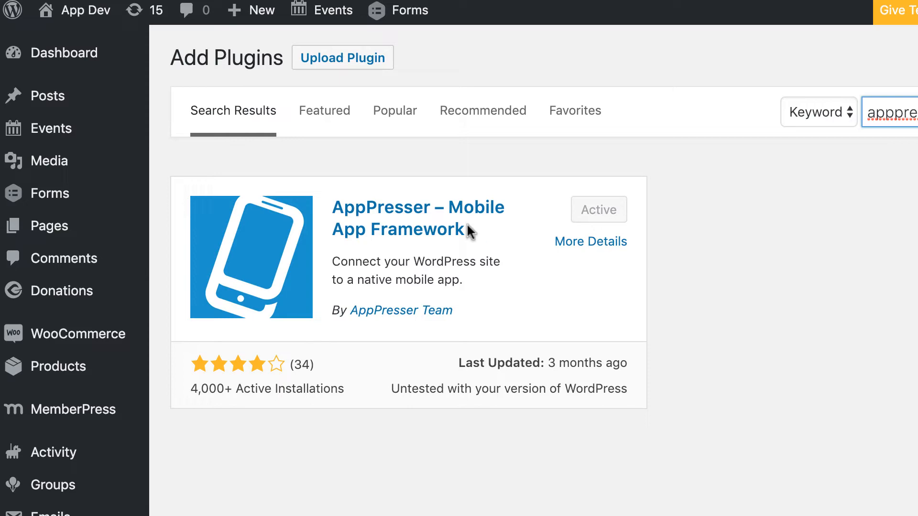
mouse_move(173, 462)
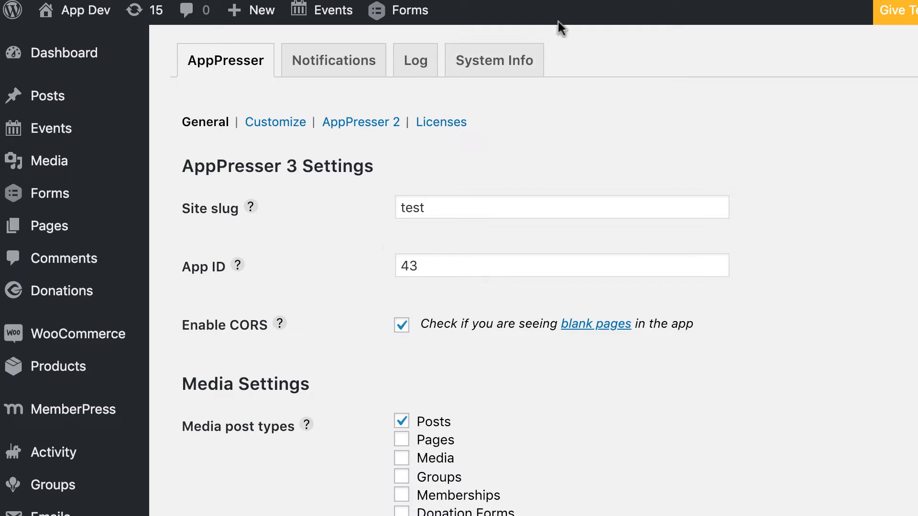
mouse_move(400, 218)
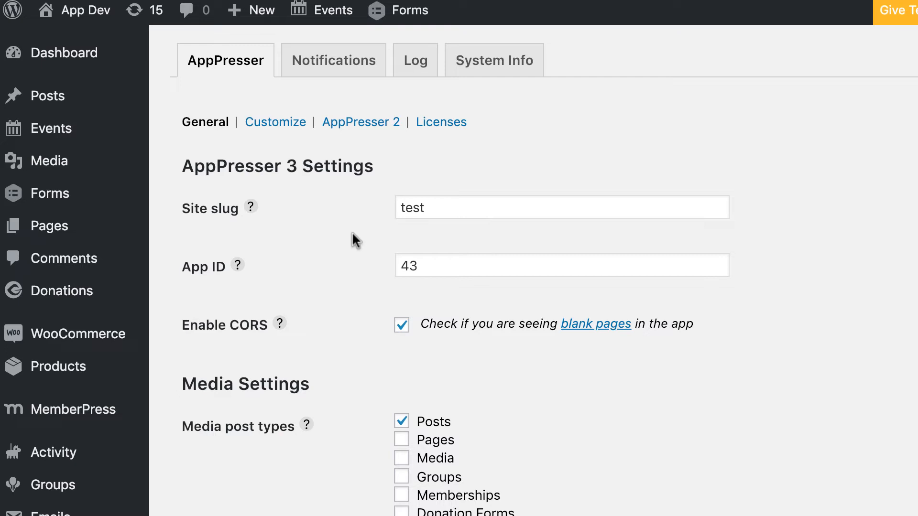
mouse_move(432, 287)
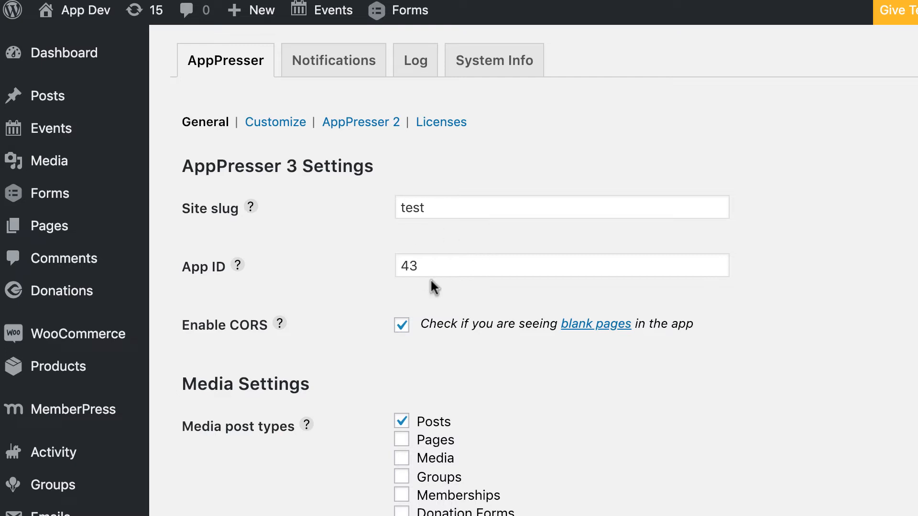
mouse_move(351, 262)
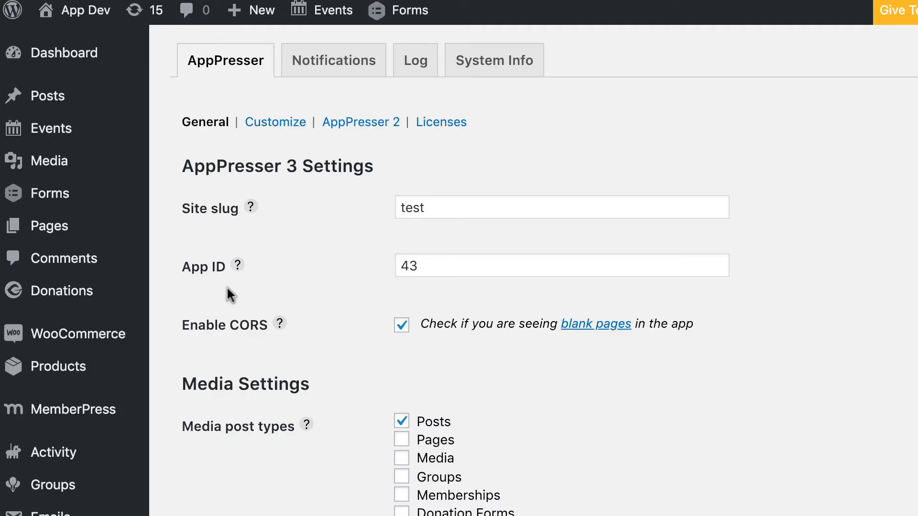
Go to the Add Plugins page listing featured plugins like Akismet and Jetpack.
scroll(down, 3)
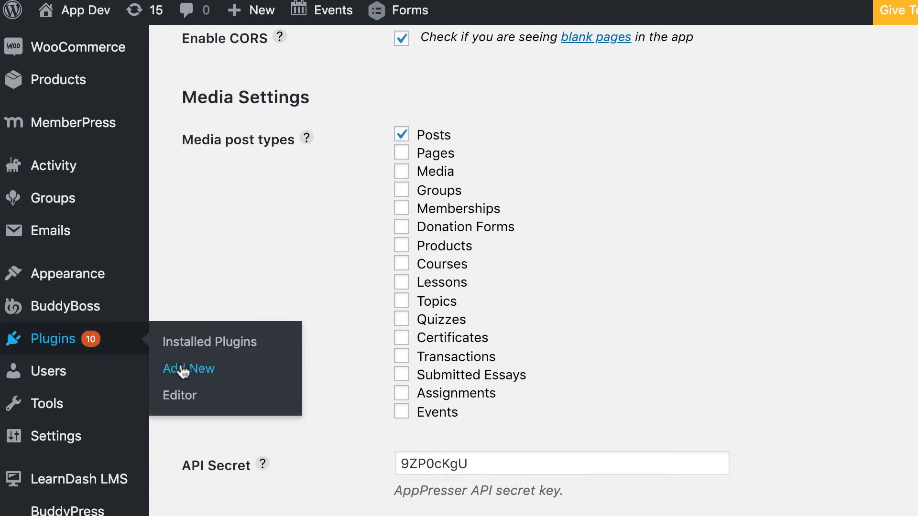
click(188, 368)
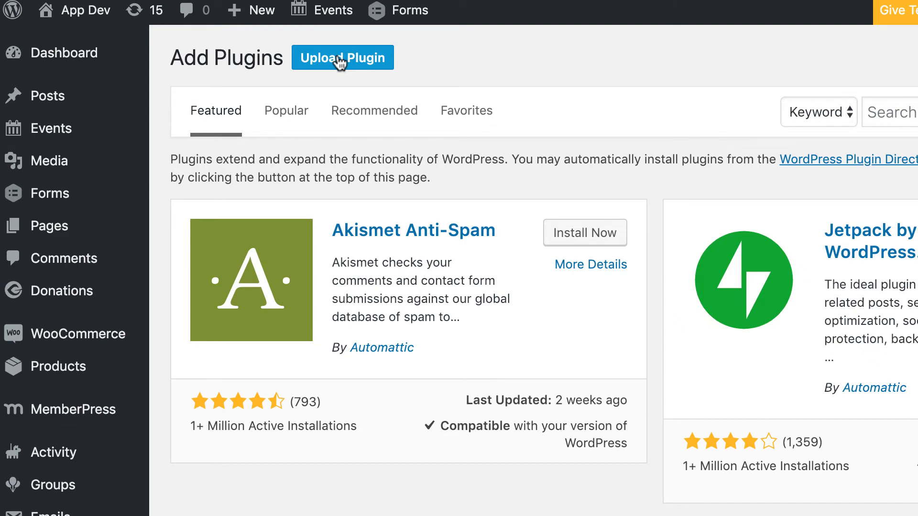
scroll(down, 3)
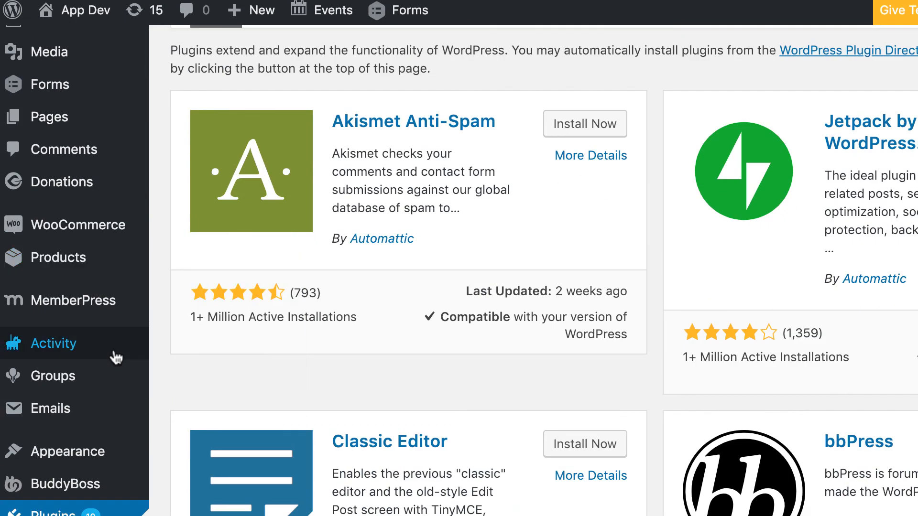
mouse_move(67, 451)
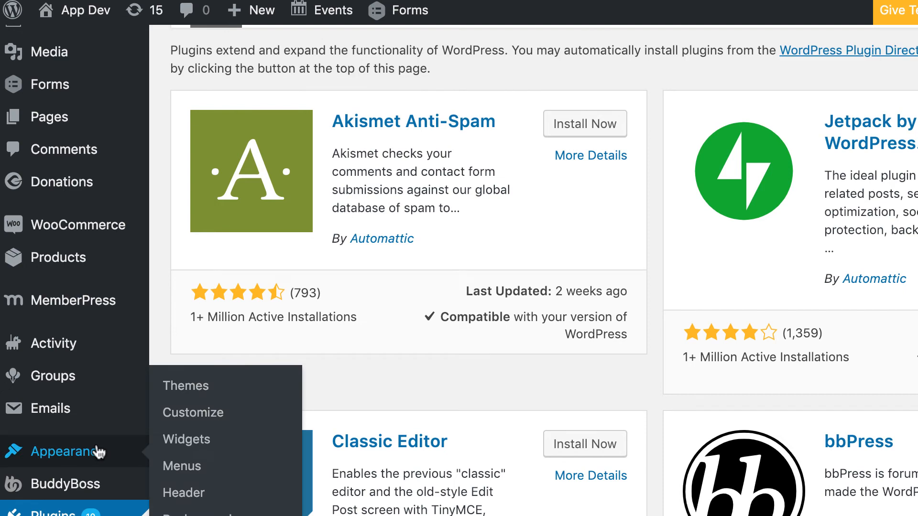
mouse_move(185, 385)
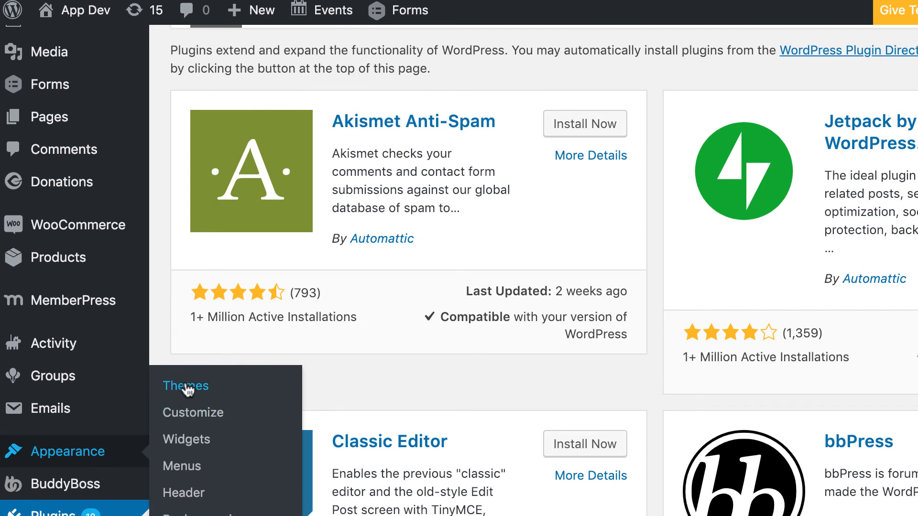
Reach the Add Themes page with the .zip theme upload form showing.
click(185, 385)
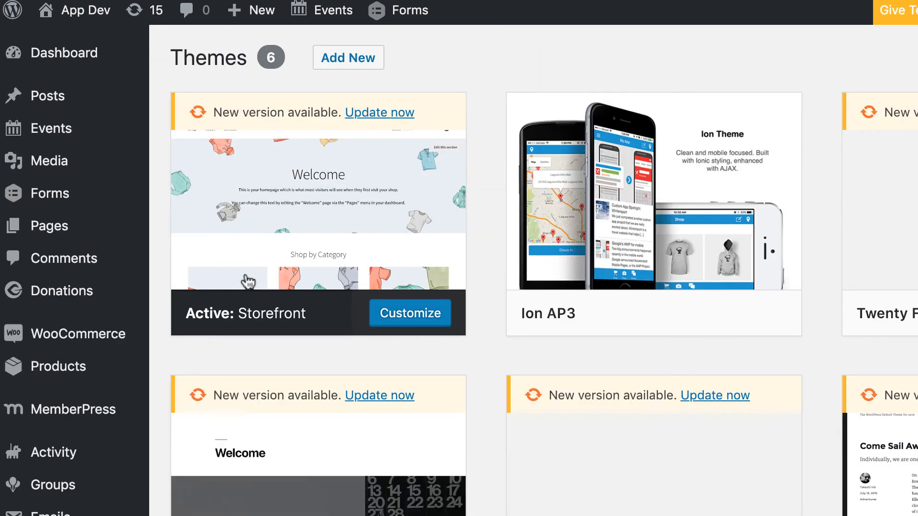
click(348, 57)
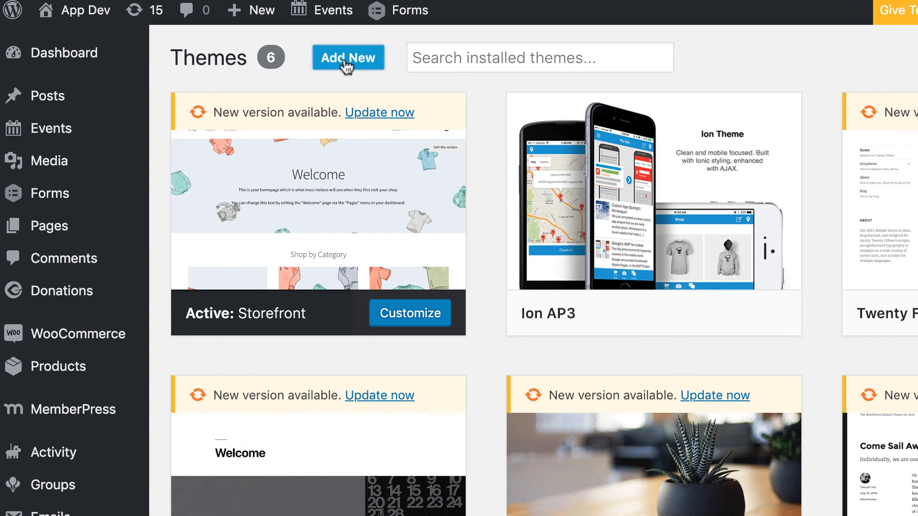
click(347, 58)
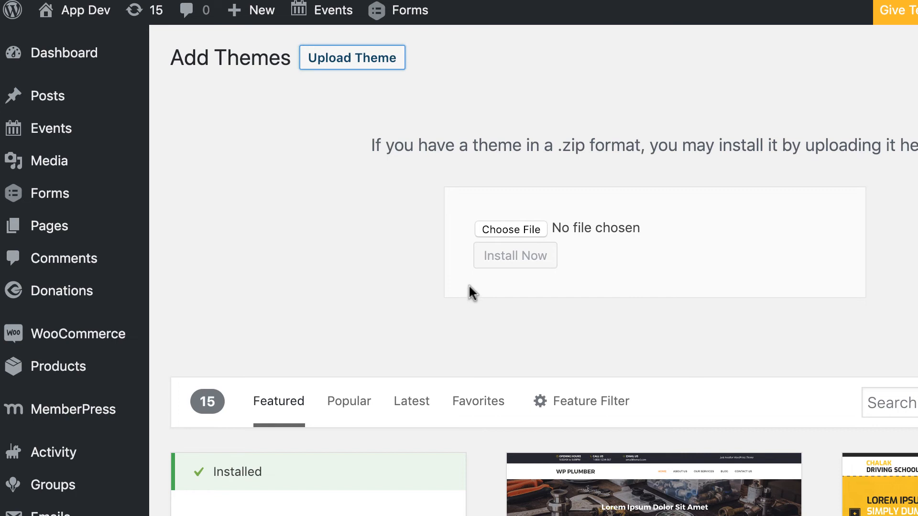
mouse_move(430, 283)
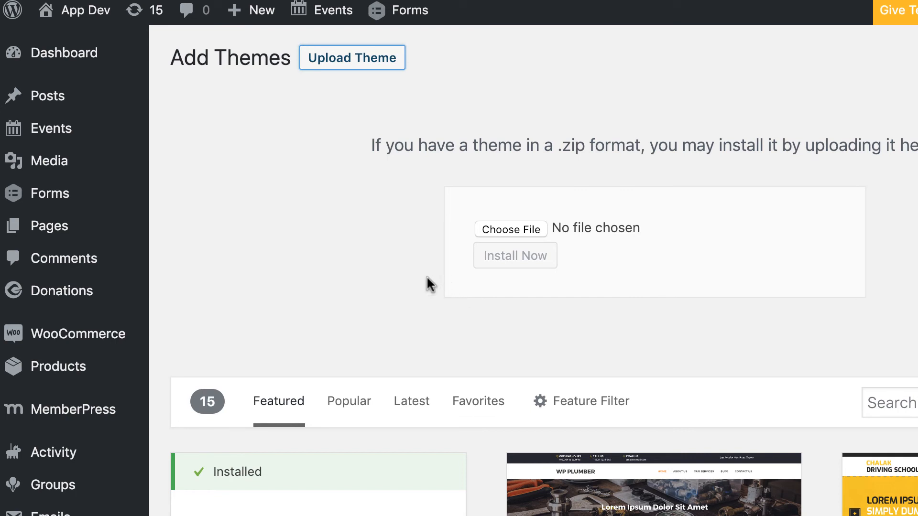